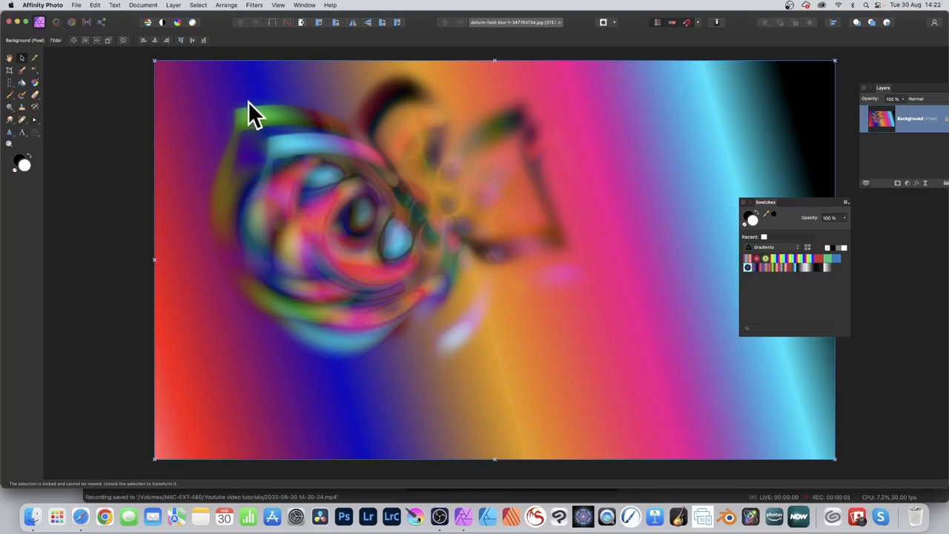
Step: Switch to the Column Marquee Tool and make a 1 px column selection through the gradient
{"action": "left_click", "coordinate": [10, 69]}
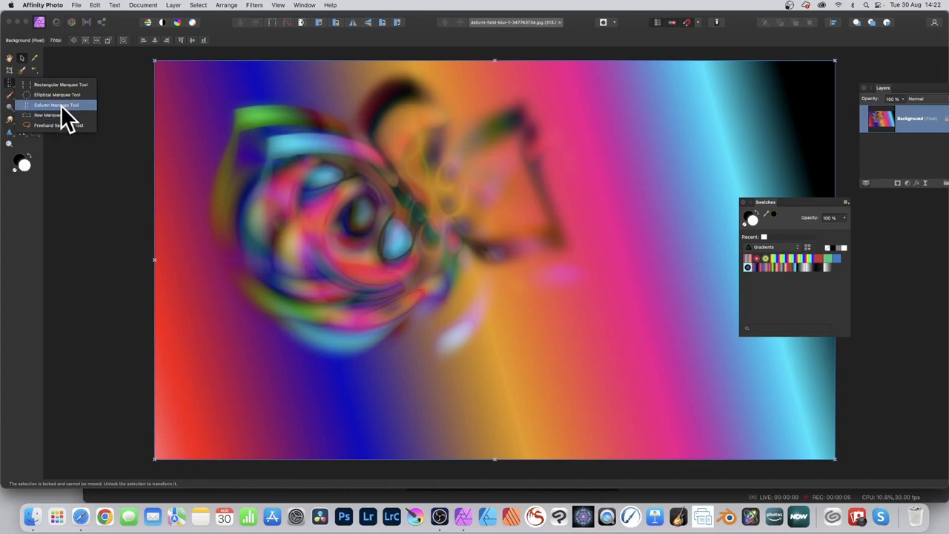
{"action": "left_click", "coordinate": [56, 104]}
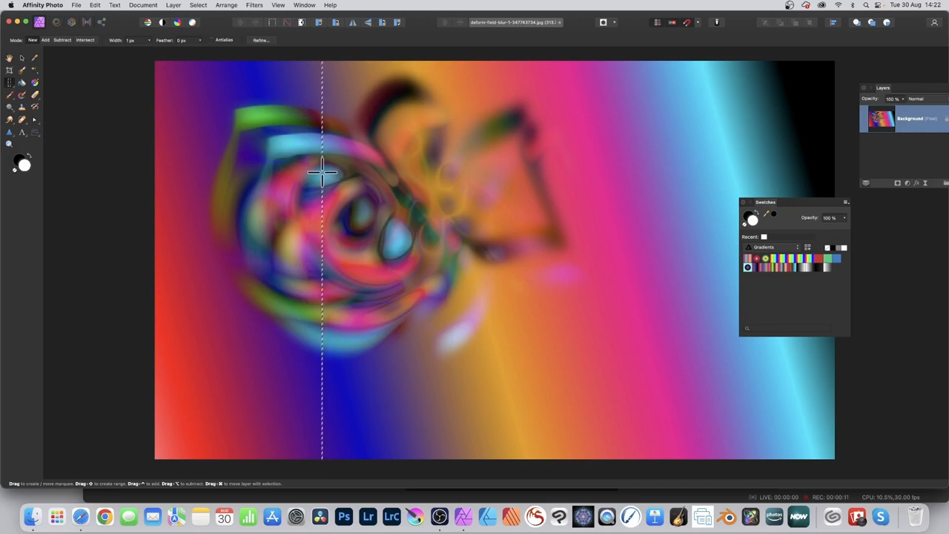
{"action": "mouse_move", "coordinate": [310, 135]}
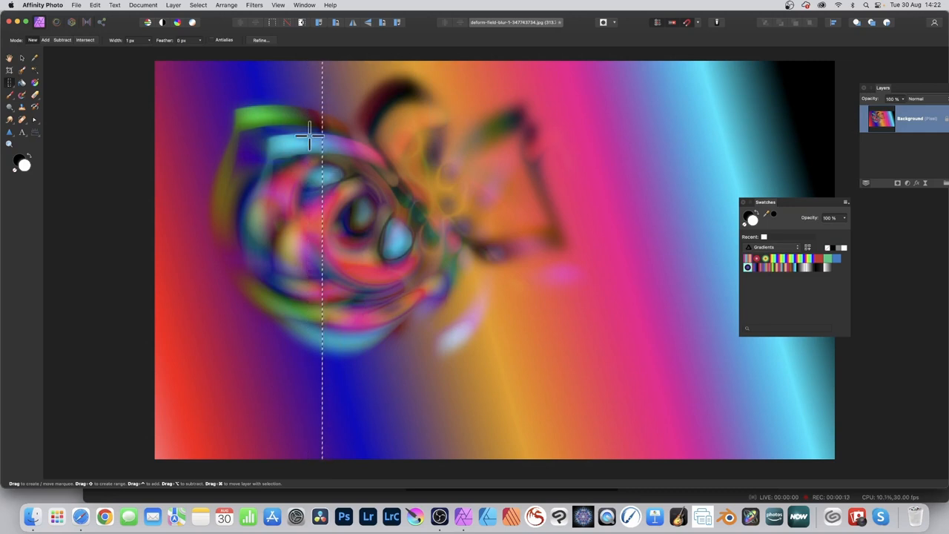
Step: Create a pattern layer of horizontal stripes from the column selection via Layer > New Pattern Layer From Selection
{"action": "left_click", "coordinate": [173, 6]}
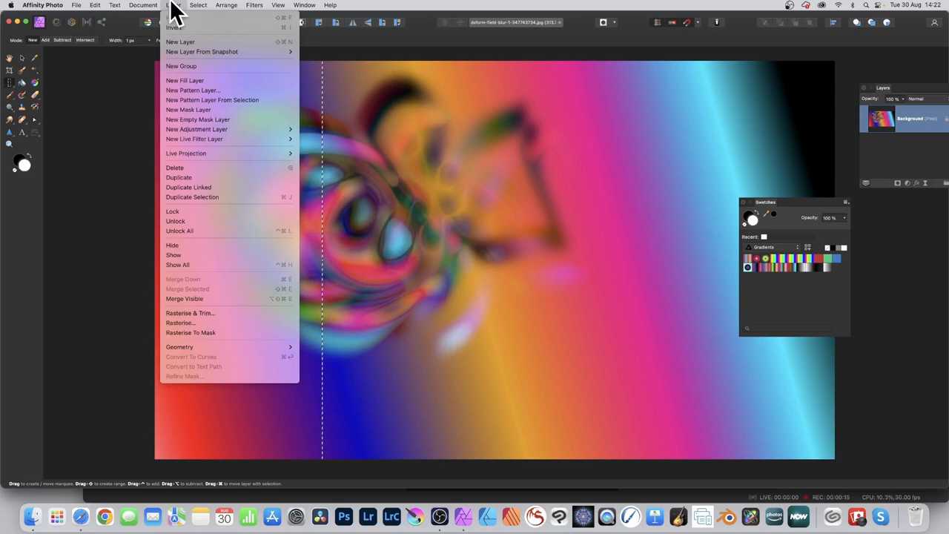
{"action": "mouse_move", "coordinate": [215, 99]}
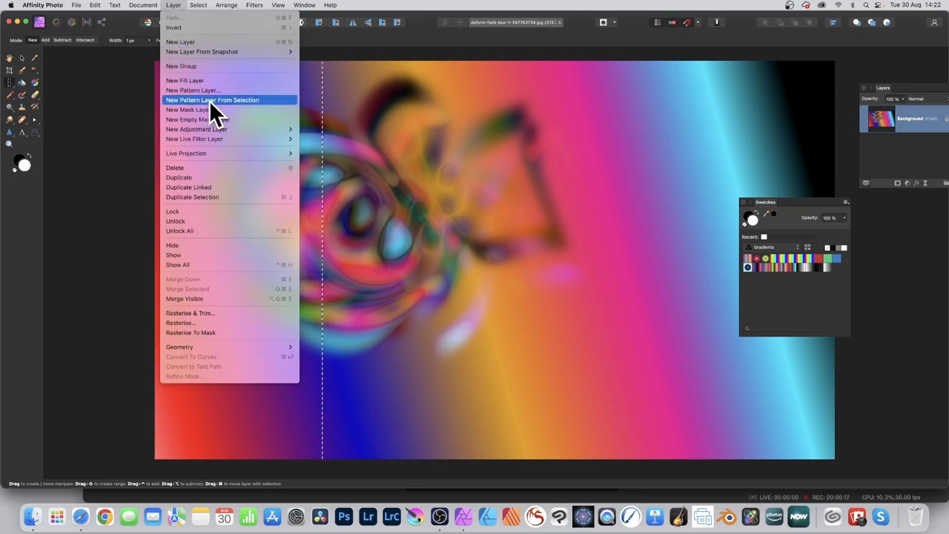
{"action": "left_click", "coordinate": [212, 100]}
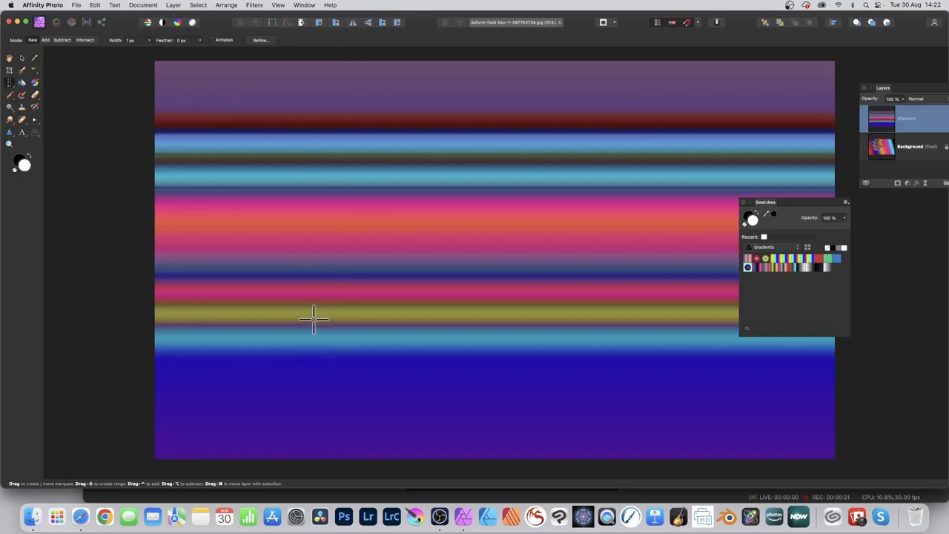
{"action": "mouse_move", "coordinate": [30, 71]}
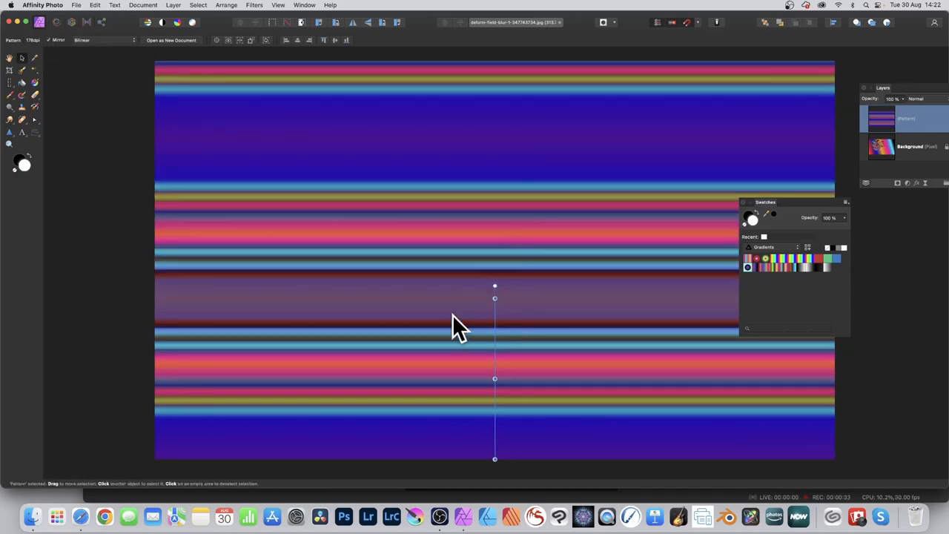
Step: Rotate and scale the stripe pattern into thin diagonal bands across the canvas
{"action": "left_click_drag", "start_coordinate": [494, 297], "coordinate": [494, 345]}
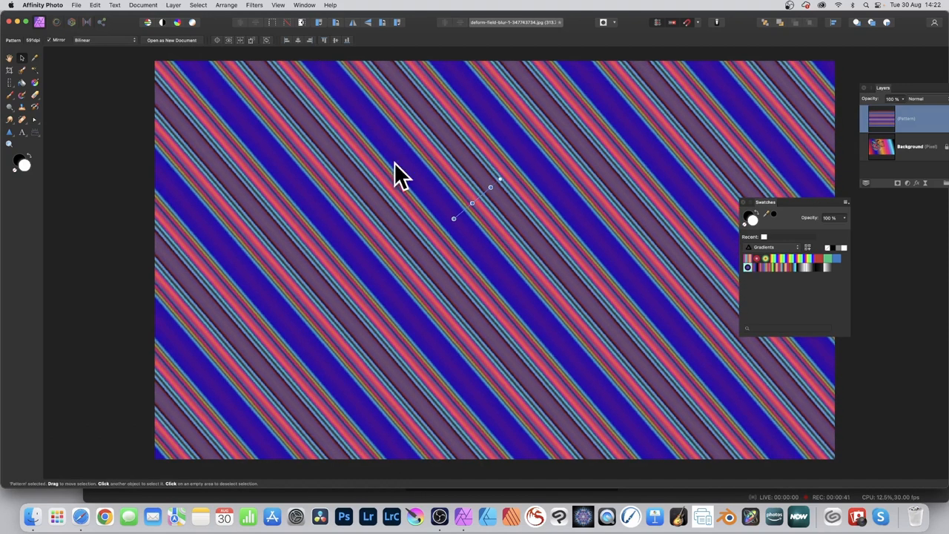
{"action": "left_click", "coordinate": [173, 5]}
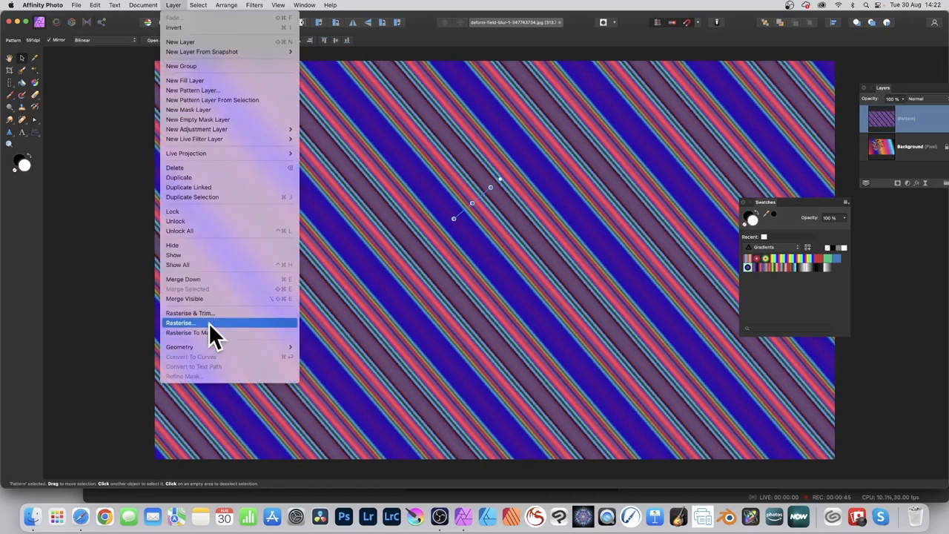
Step: Rasterise the stripe layer and apply a six-way Mirror distort filter for a kaleidoscopic star
{"action": "left_click", "coordinate": [181, 322]}
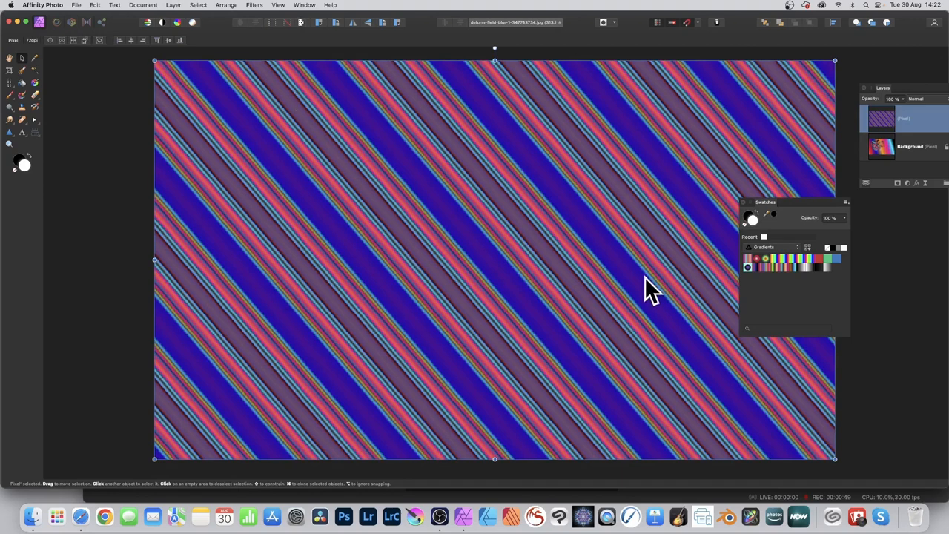
{"action": "left_click", "coordinate": [254, 6]}
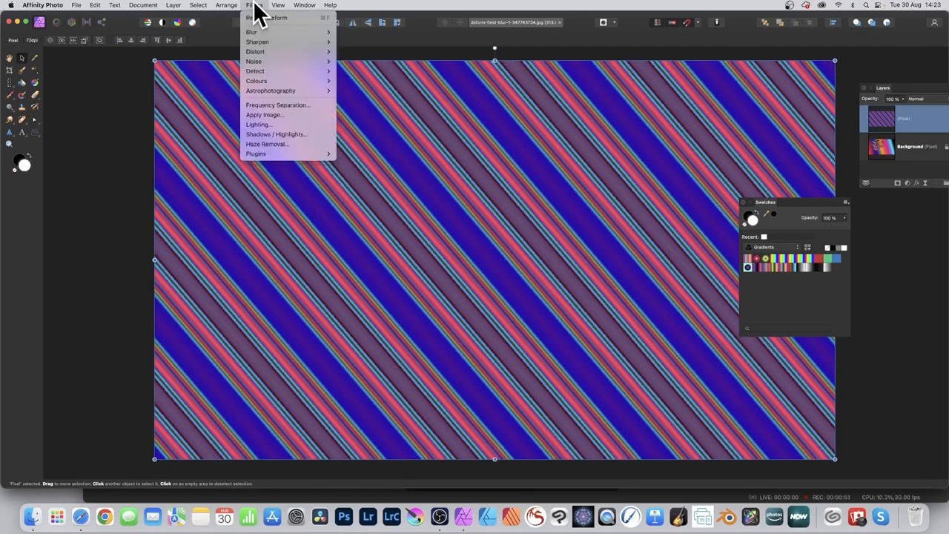
{"action": "mouse_move", "coordinate": [255, 51]}
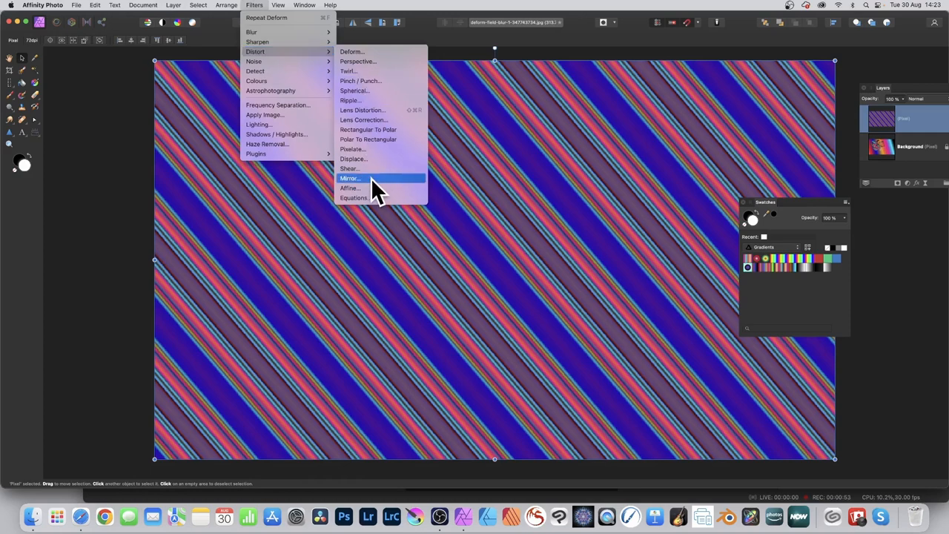
{"action": "left_click", "coordinate": [350, 178]}
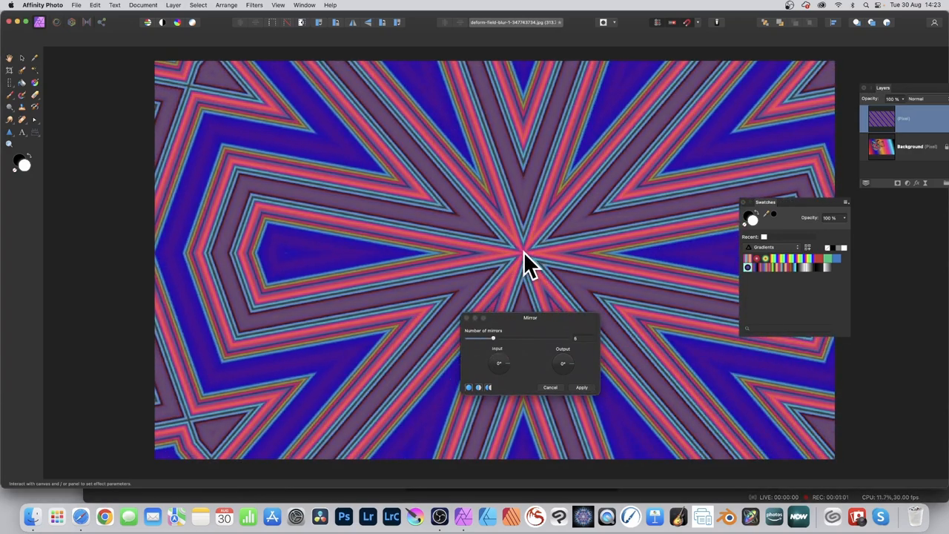
{"action": "left_click", "coordinate": [581, 387]}
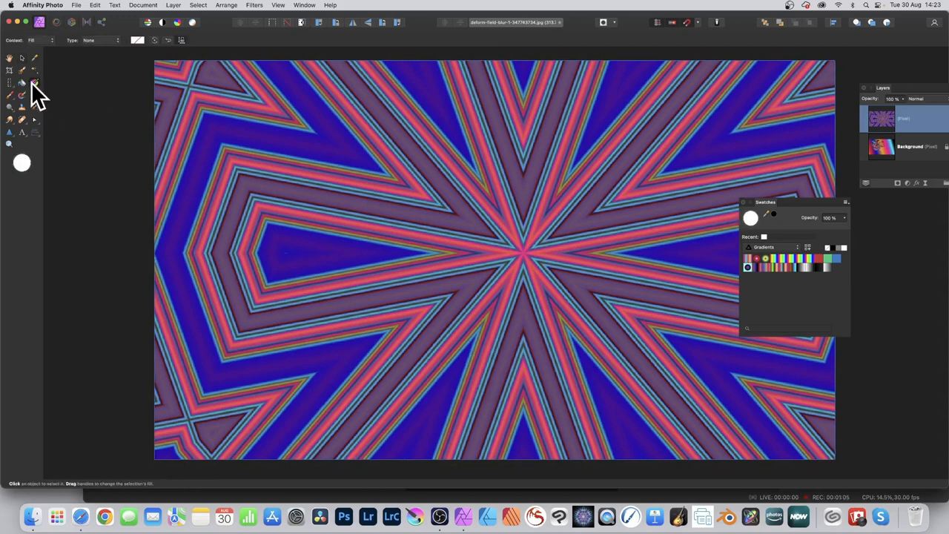
{"action": "mouse_move", "coordinate": [371, 226]}
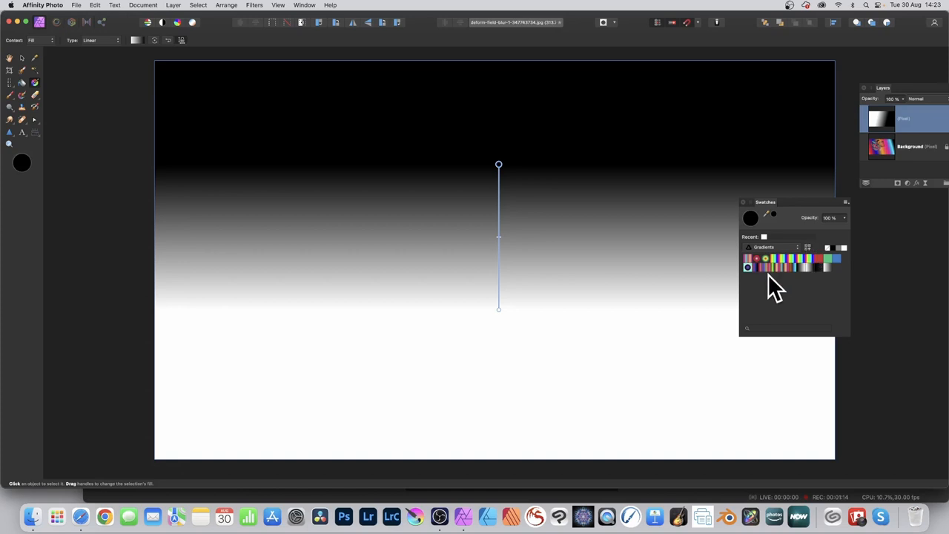
{"action": "mouse_move", "coordinate": [779, 285]}
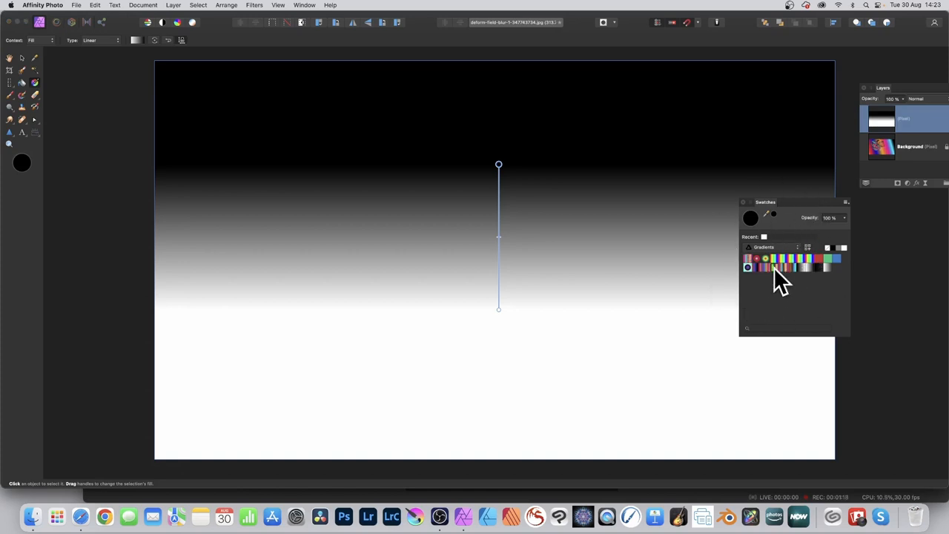
Step: Fill the layer with a vertical rainbow gradient preset from magenta through to red
{"action": "left_click", "coordinate": [766, 267]}
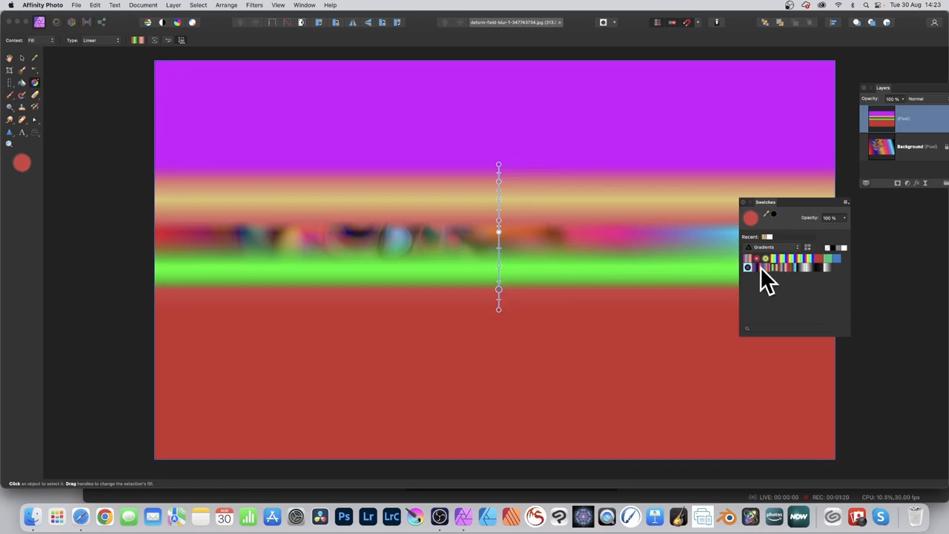
{"action": "left_click", "coordinate": [748, 268]}
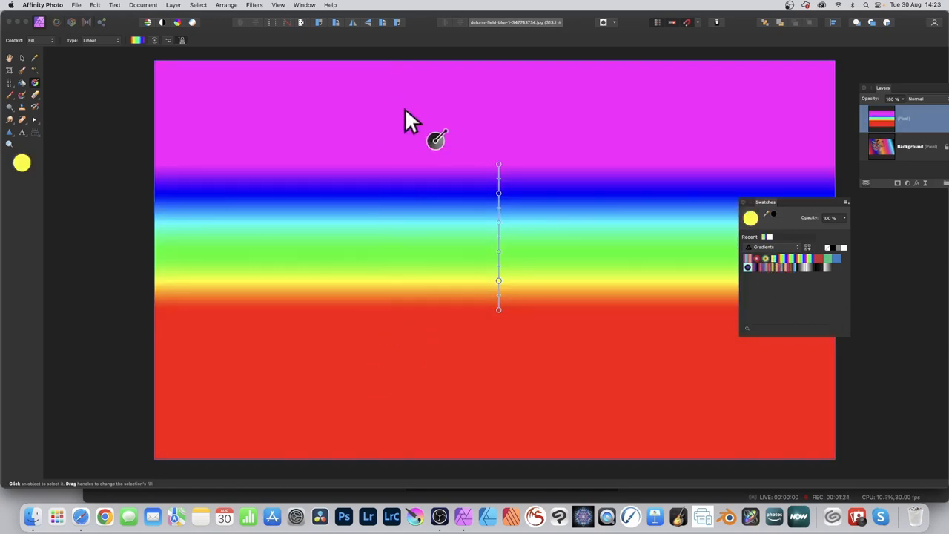
{"action": "mouse_move", "coordinate": [397, 111]}
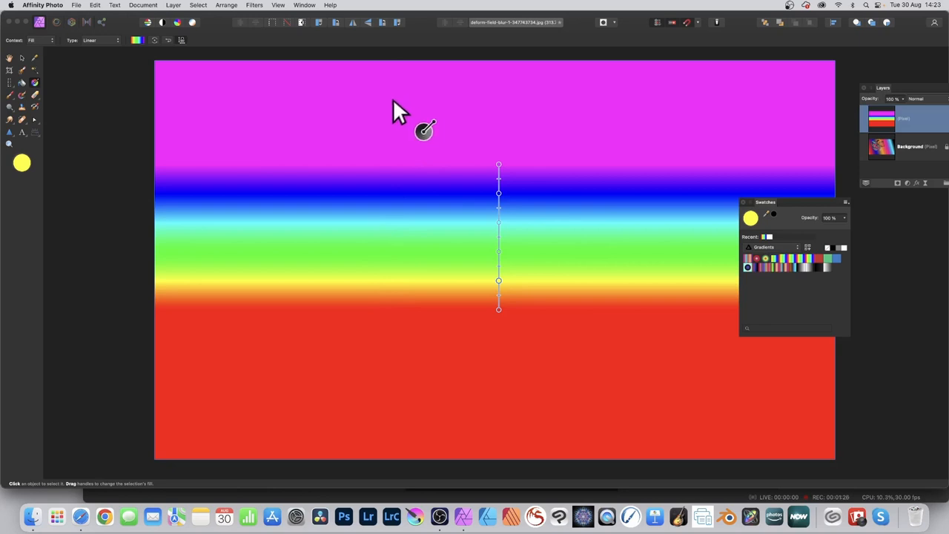
{"action": "left_click", "coordinate": [11, 70]}
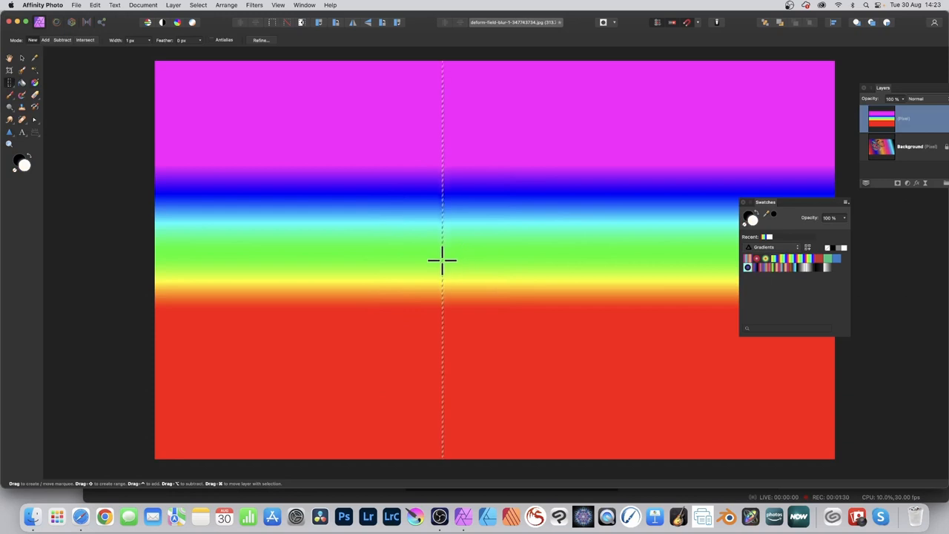
{"action": "mouse_move", "coordinate": [436, 429]}
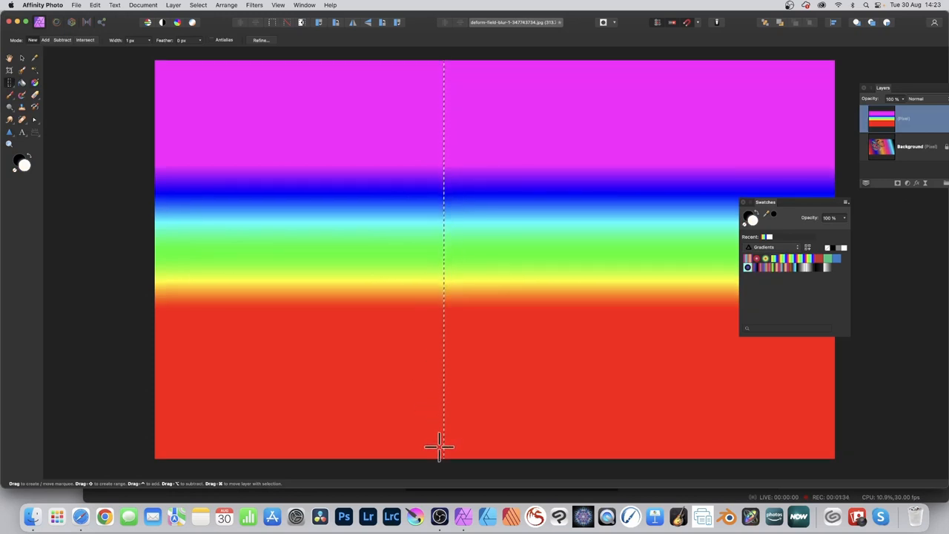
Step: Turn the one-pixel rainbow column selection into a new tiled pattern layer of horizontal rainbow stripes
{"action": "left_click", "coordinate": [174, 6]}
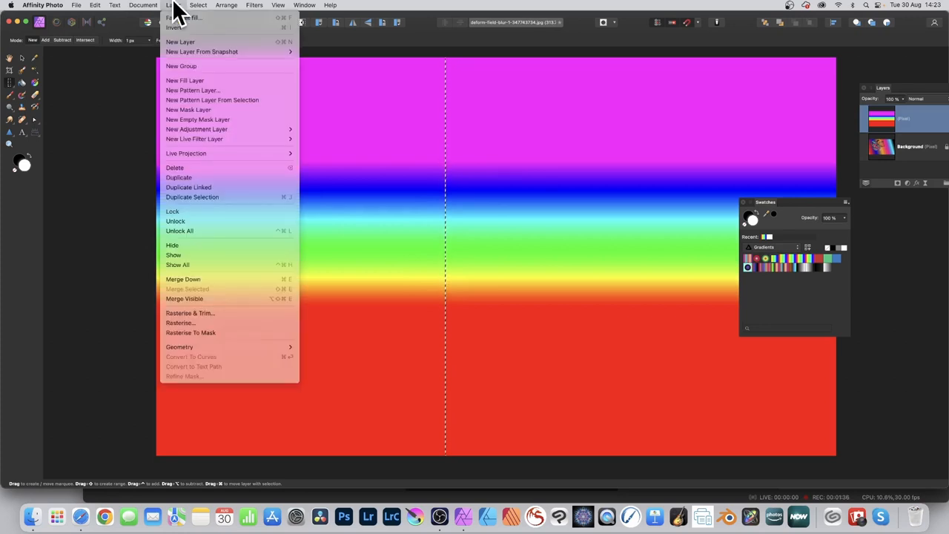
{"action": "mouse_move", "coordinate": [212, 100]}
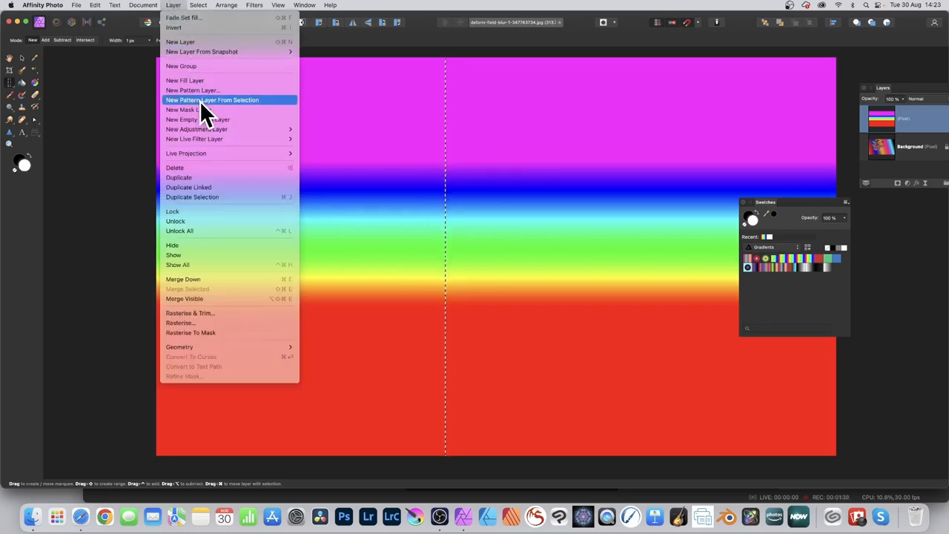
{"action": "left_click", "coordinate": [212, 100]}
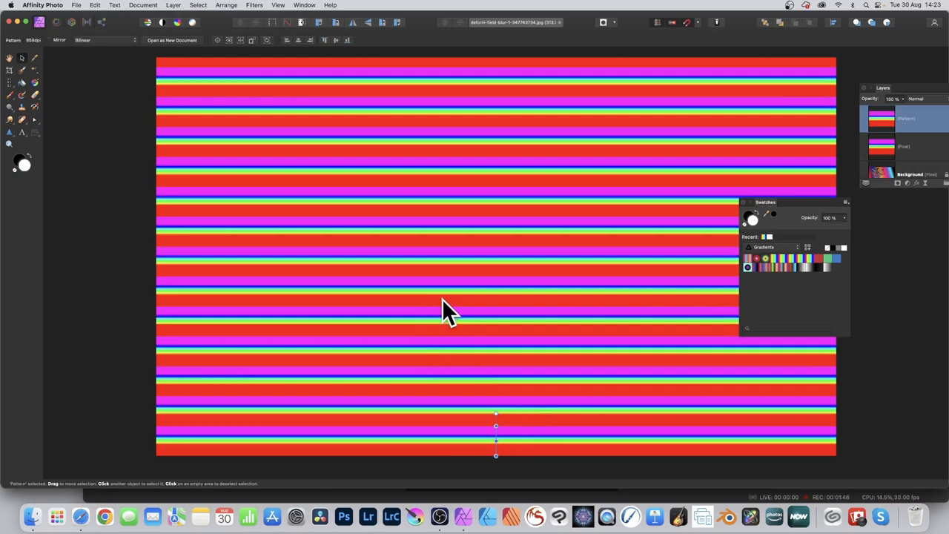
{"action": "mouse_move", "coordinate": [26, 56]}
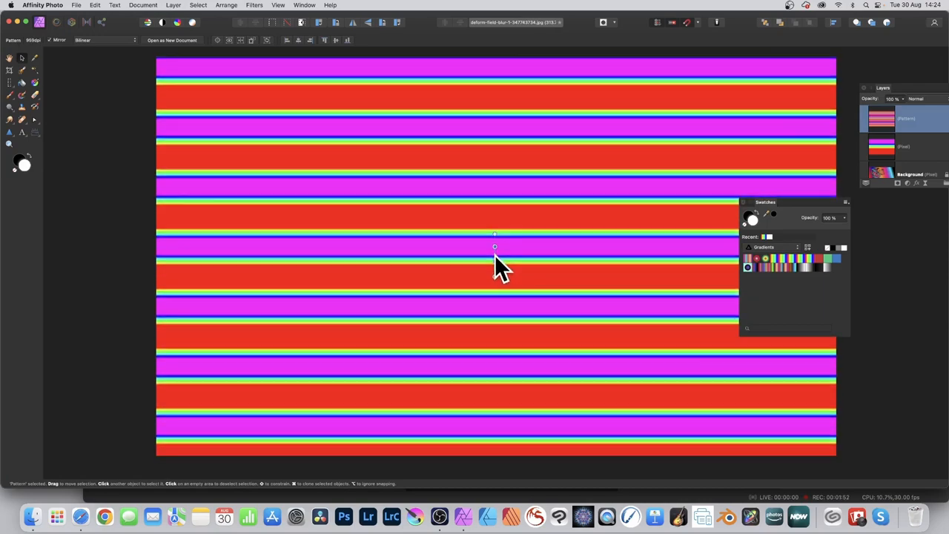
Step: Widen the rainbow stripes with the scale handle and rotate them diagonally
{"action": "left_click_drag", "start_coordinate": [494, 246], "coordinate": [541, 237]}
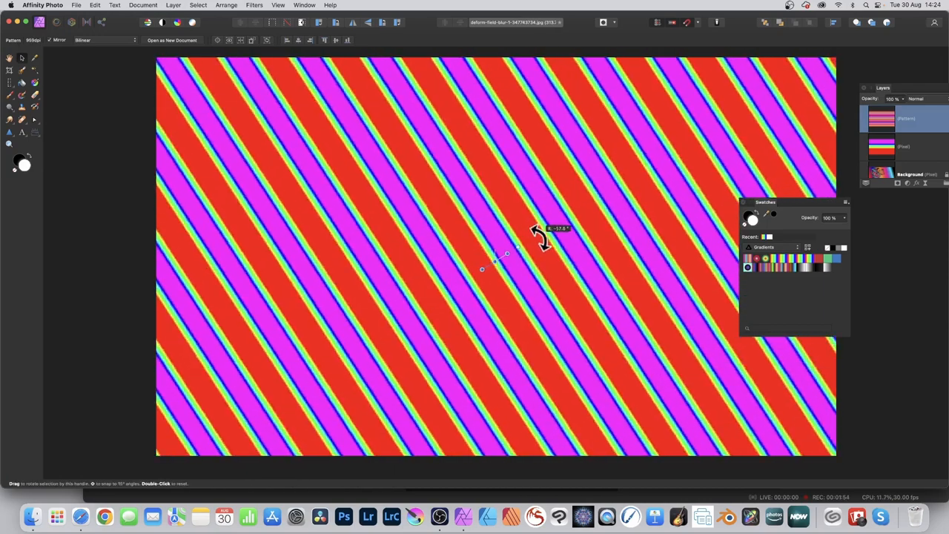
{"action": "left_click_drag", "start_coordinate": [541, 234], "coordinate": [504, 248]}
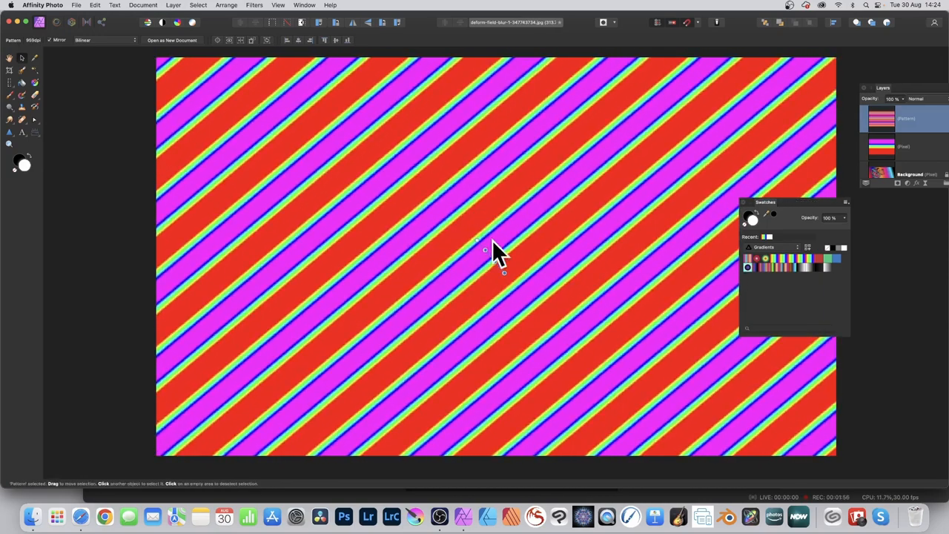